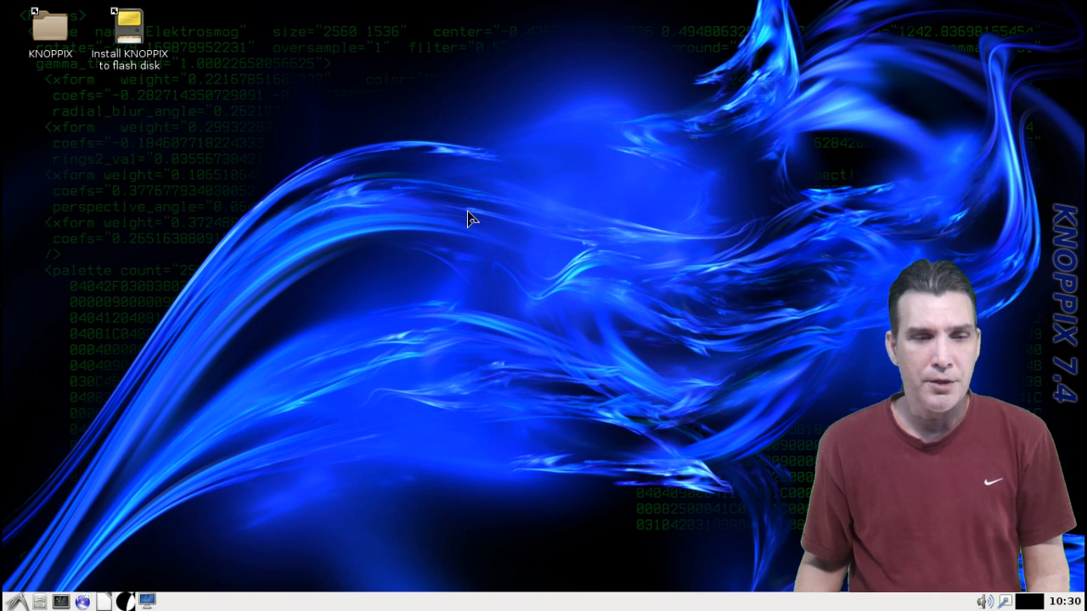
{"action": "mouse_move", "coordinate": [261, 213]}
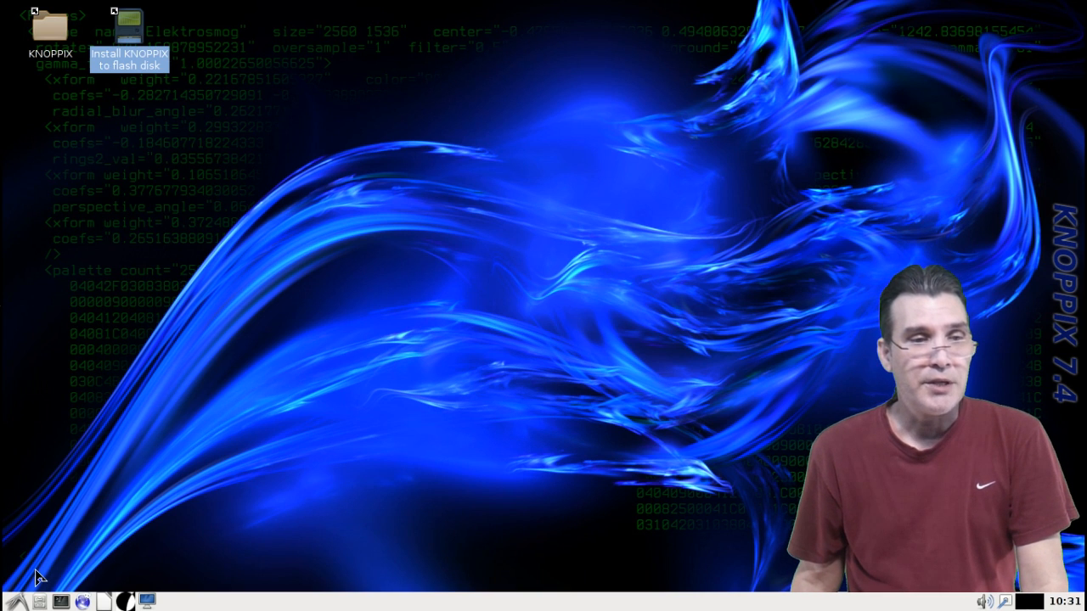
- Open the application menu and scroll through the Accessories programs down to Xournal
{"action": "left_click", "coordinate": [13, 600]}
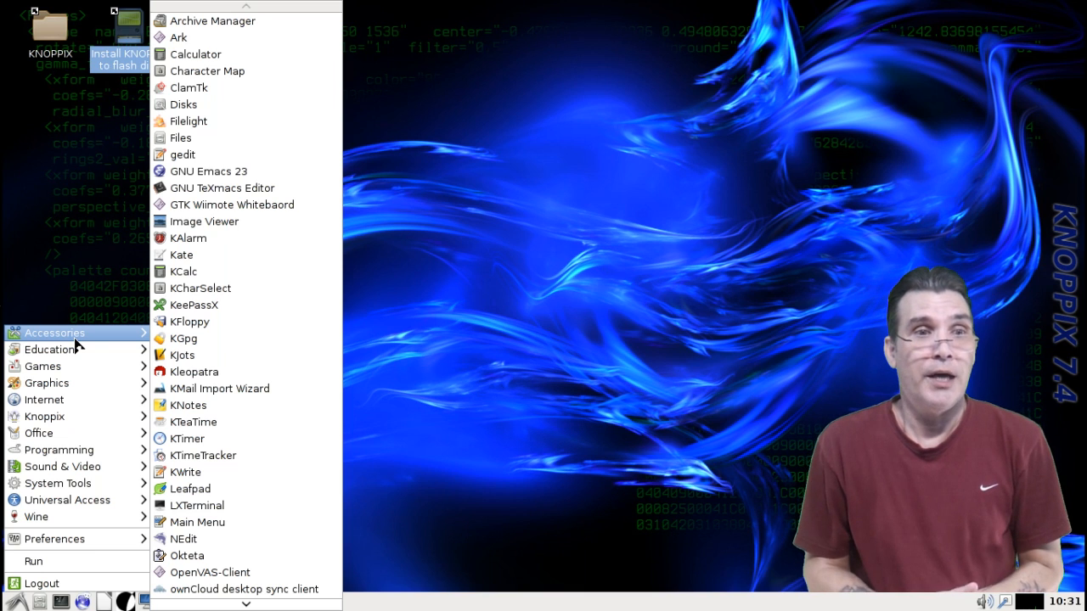
{"action": "mouse_move", "coordinate": [193, 372]}
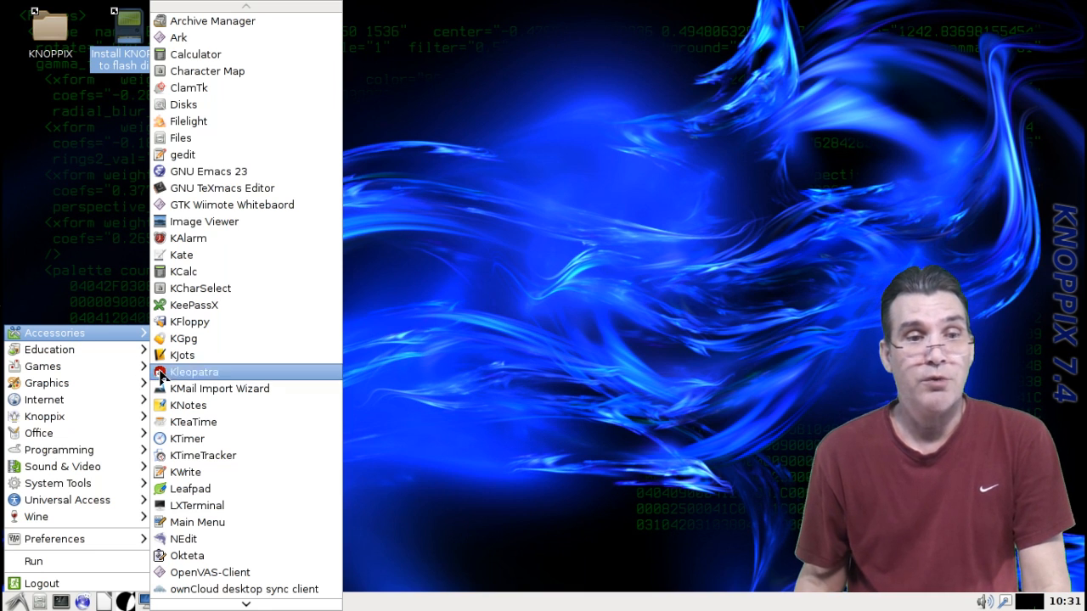
{"action": "scroll", "scroll_direction": "down", "scroll_amount": 3}
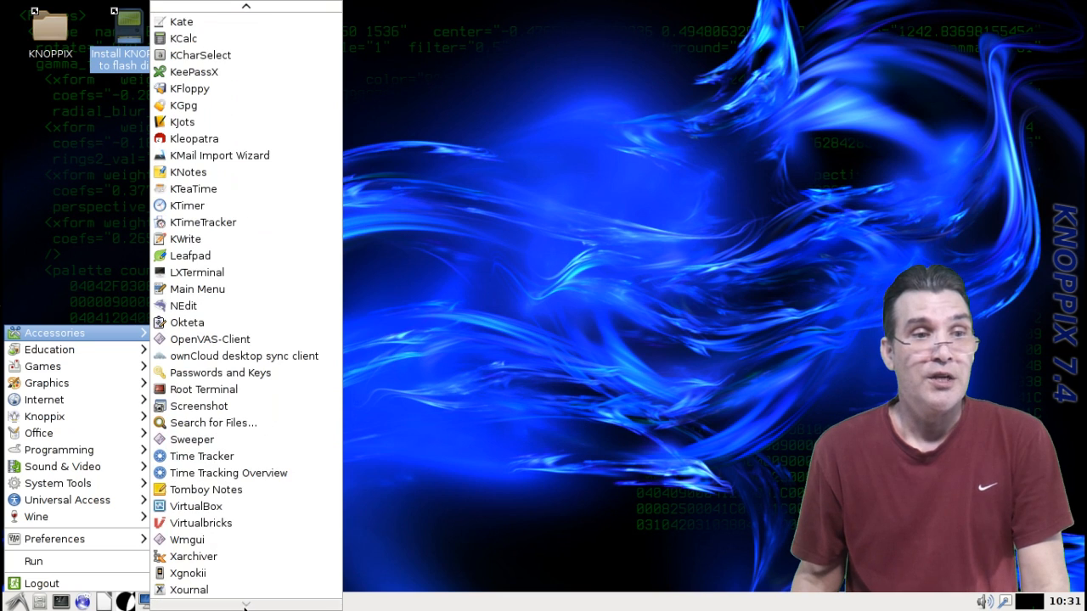
{"action": "mouse_move", "coordinate": [203, 456]}
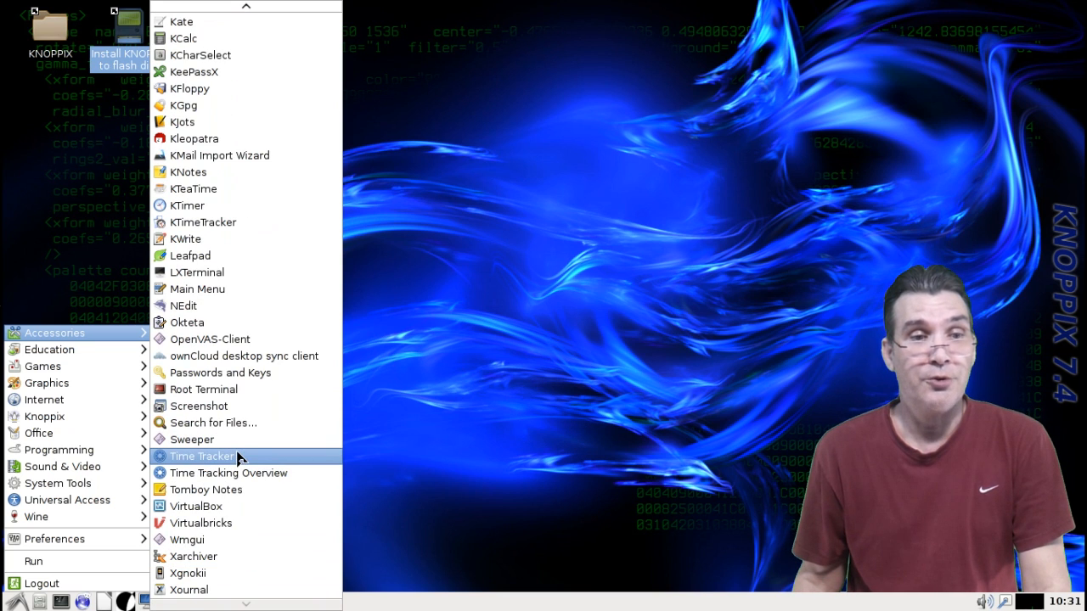
{"action": "left_click", "coordinate": [246, 11]}
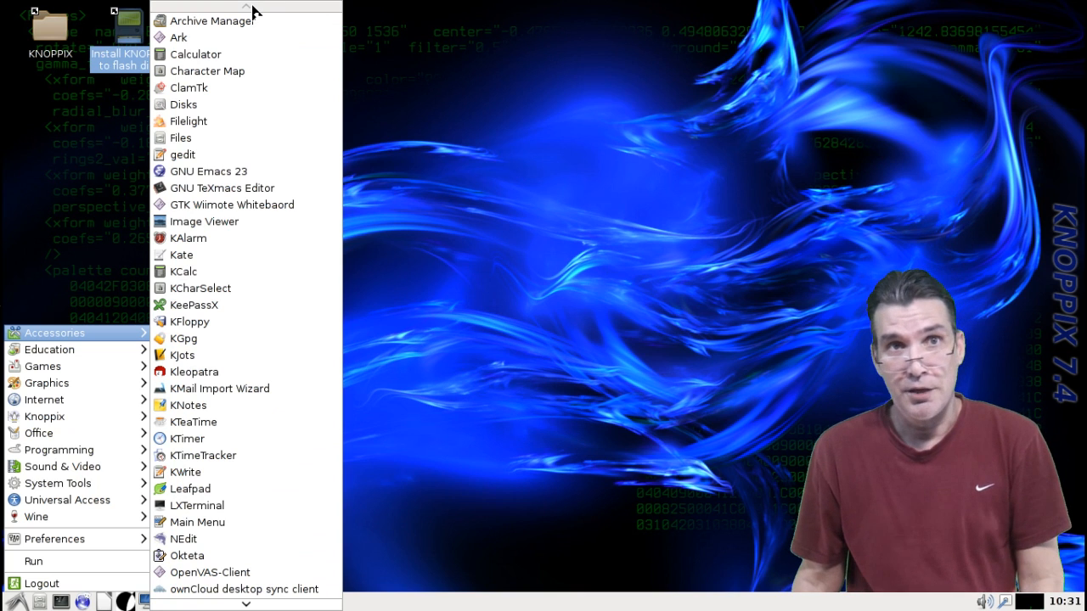
{"action": "mouse_move", "coordinate": [234, 126]}
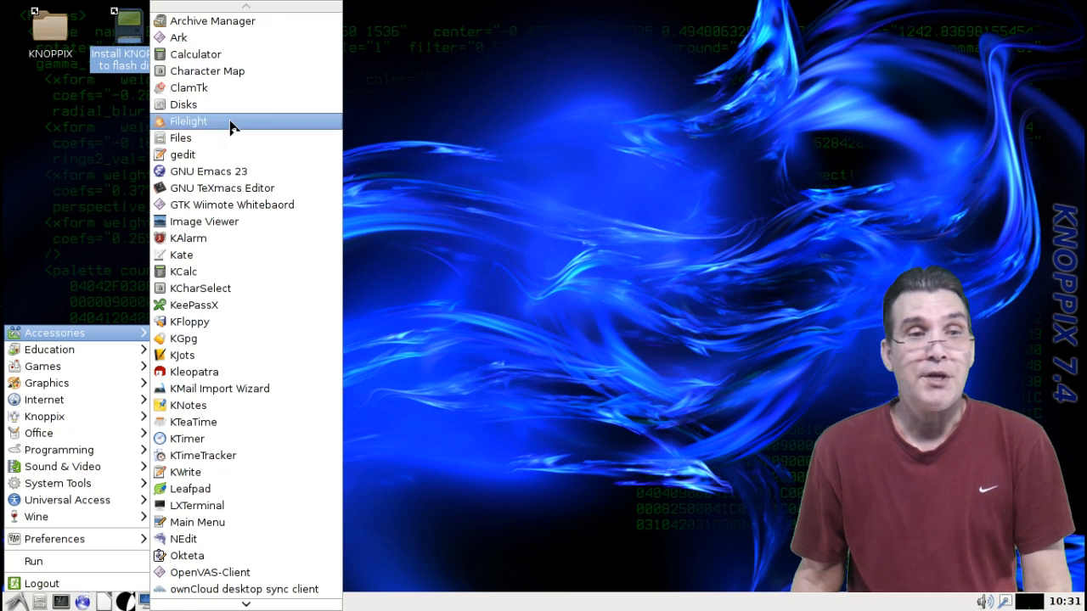
{"action": "mouse_move", "coordinate": [223, 188]}
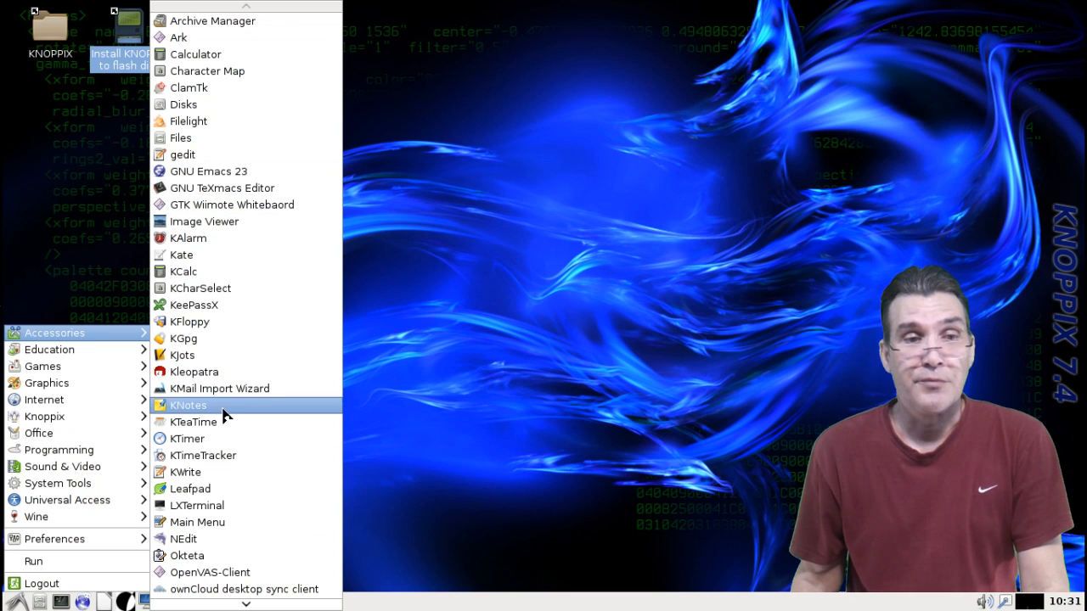
{"action": "mouse_move", "coordinate": [117, 366]}
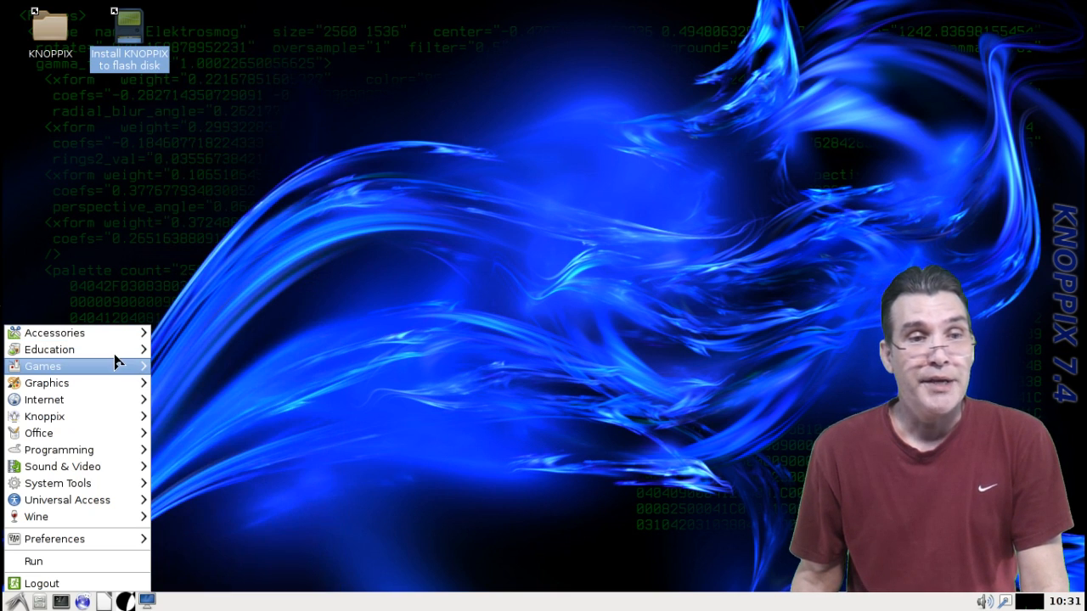
{"action": "mouse_move", "coordinate": [50, 348]}
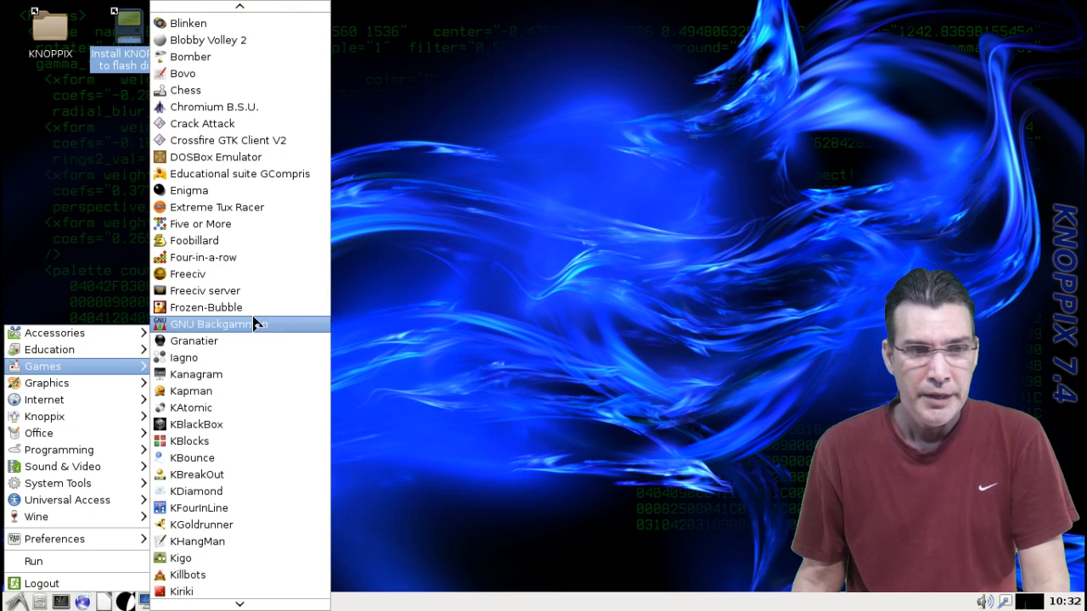
{"action": "scroll", "scroll_direction": "down", "scroll_amount": 3}
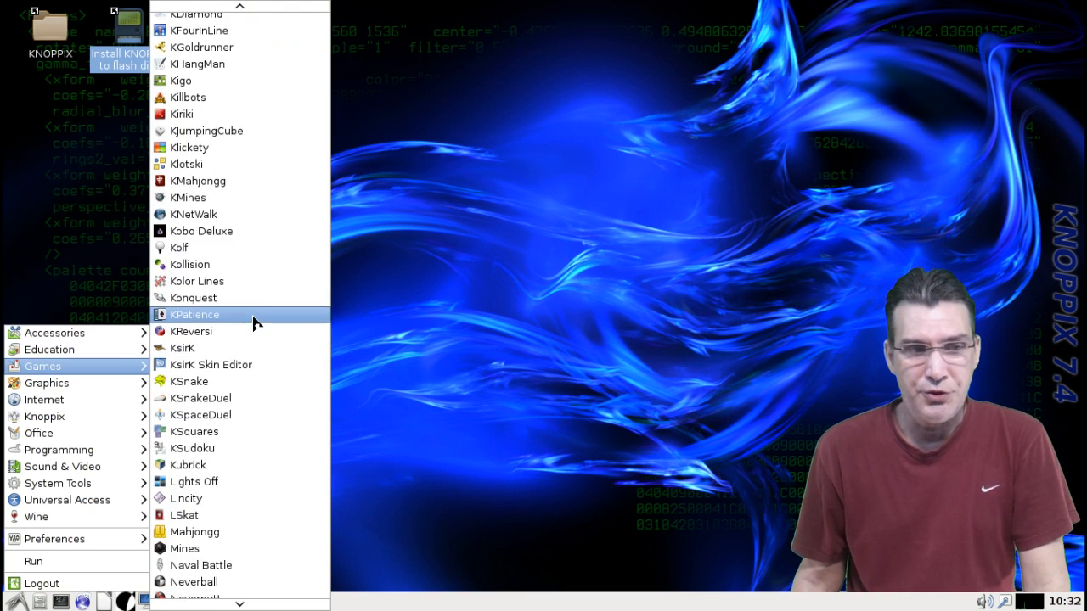
{"action": "scroll", "scroll_direction": "down", "scroll_amount": 3}
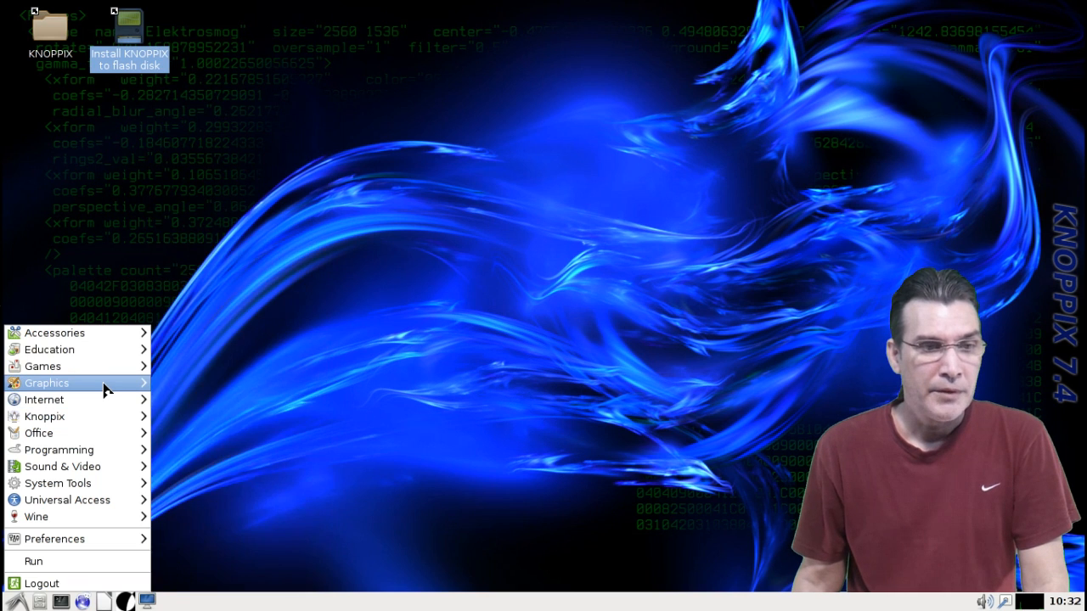
- Expand the Internet category to show programs from Akregator and Firefox to XChat IRC
{"action": "left_click", "coordinate": [46, 383]}
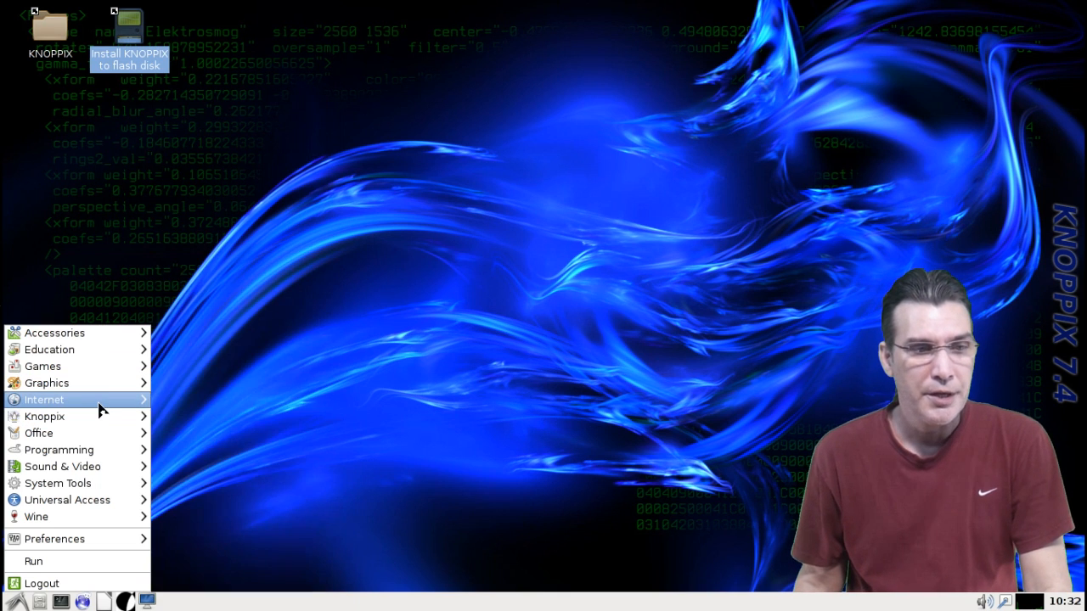
{"action": "left_click", "coordinate": [44, 399]}
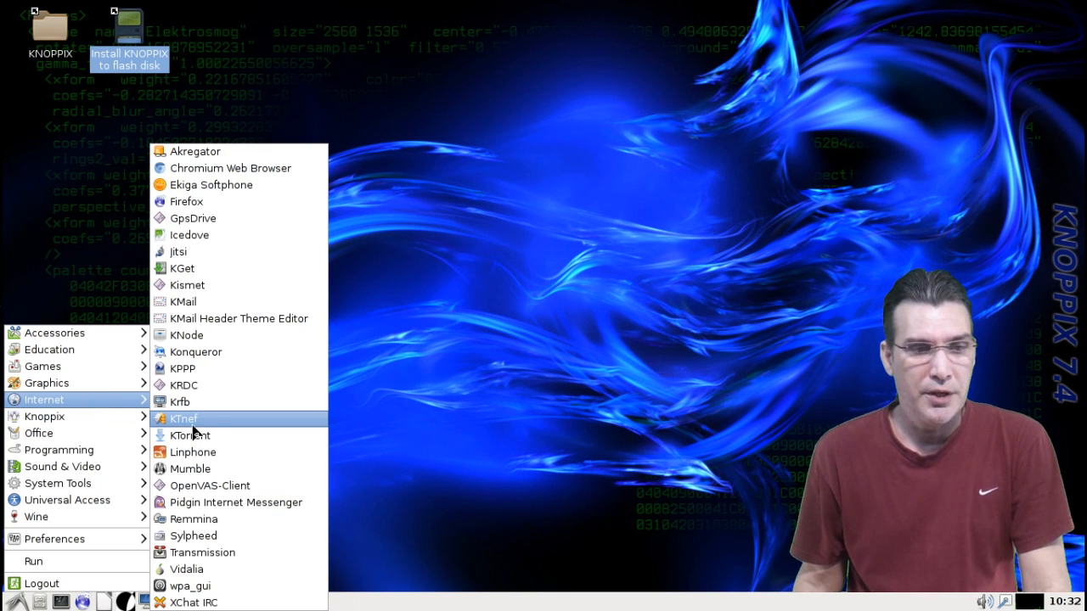
{"action": "mouse_move", "coordinate": [209, 427]}
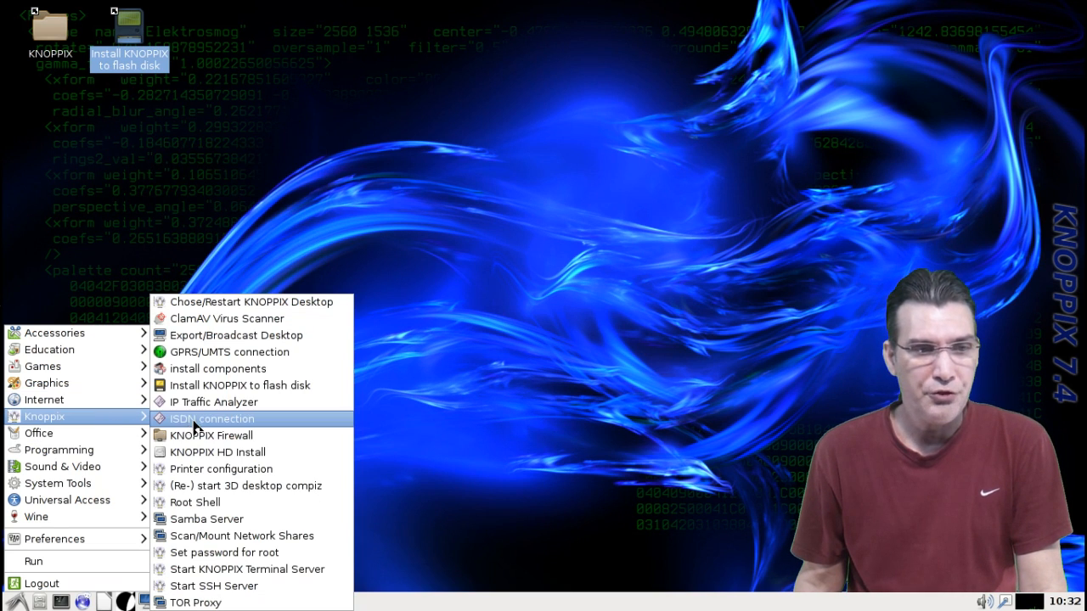
{"action": "mouse_move", "coordinate": [39, 433]}
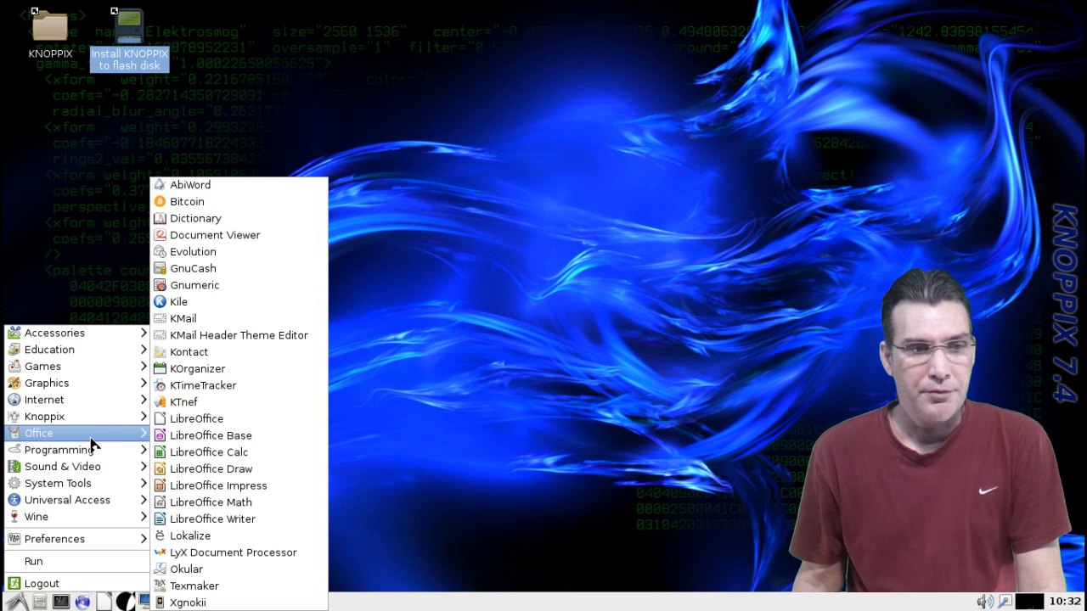
{"action": "mouse_move", "coordinate": [229, 436]}
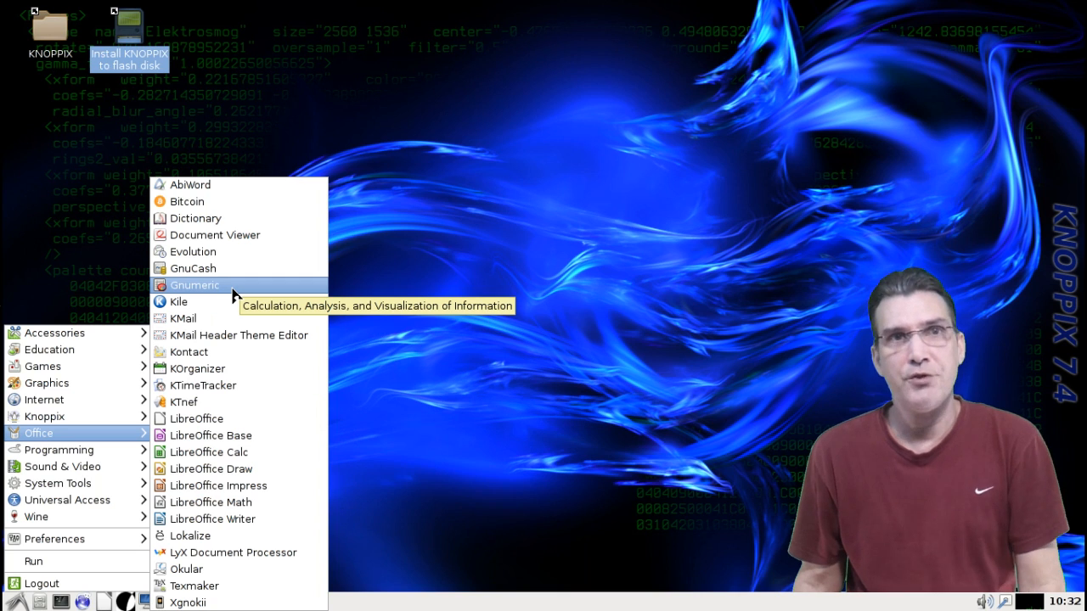
{"action": "mouse_move", "coordinate": [212, 469]}
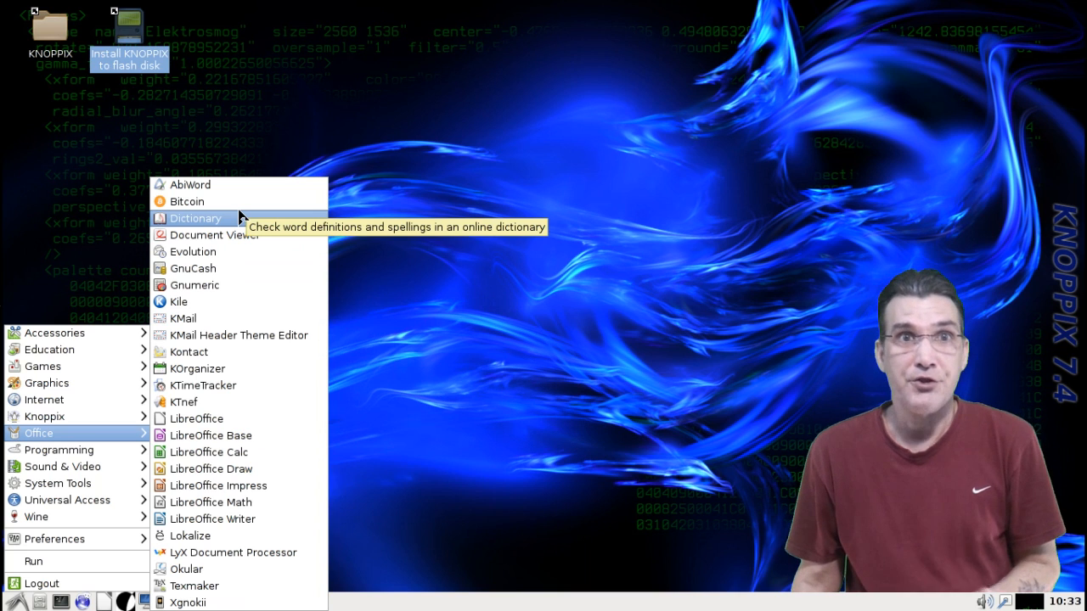
{"action": "mouse_move", "coordinate": [229, 258]}
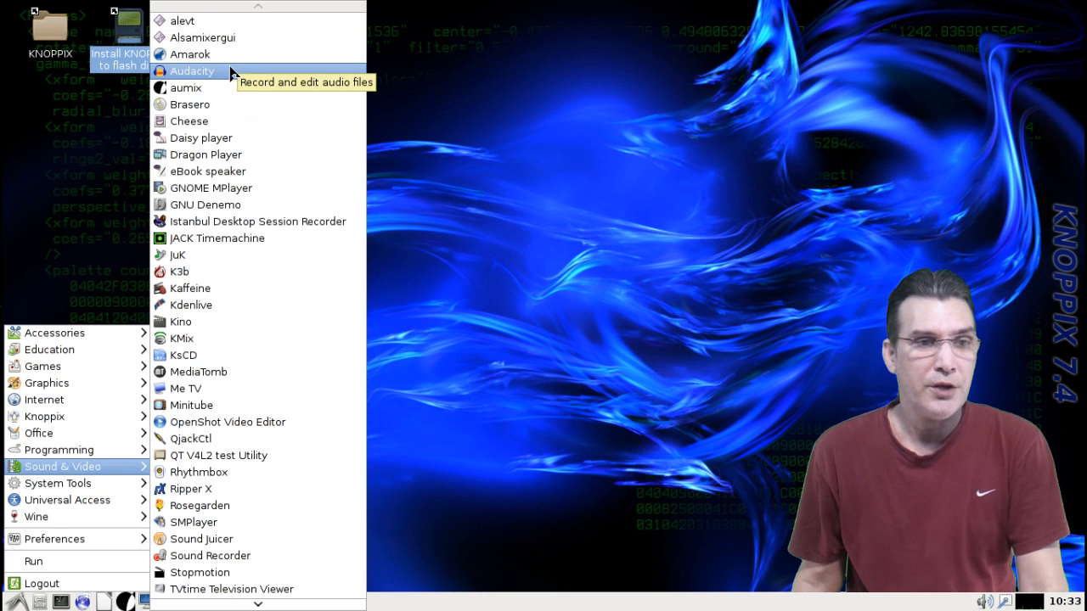
{"action": "mouse_move", "coordinate": [225, 155]}
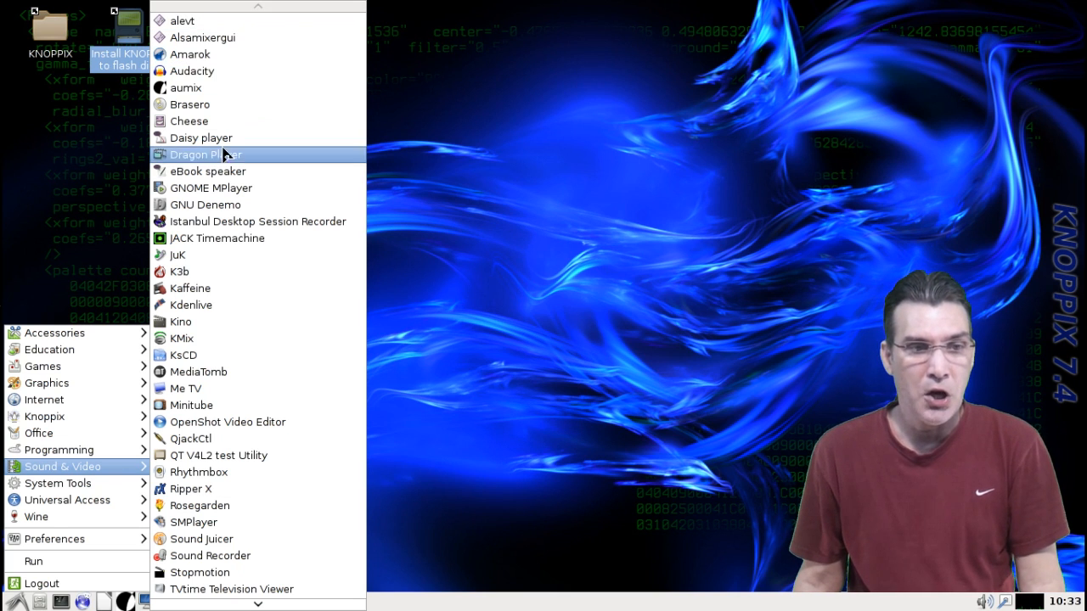
{"action": "mouse_move", "coordinate": [191, 305]}
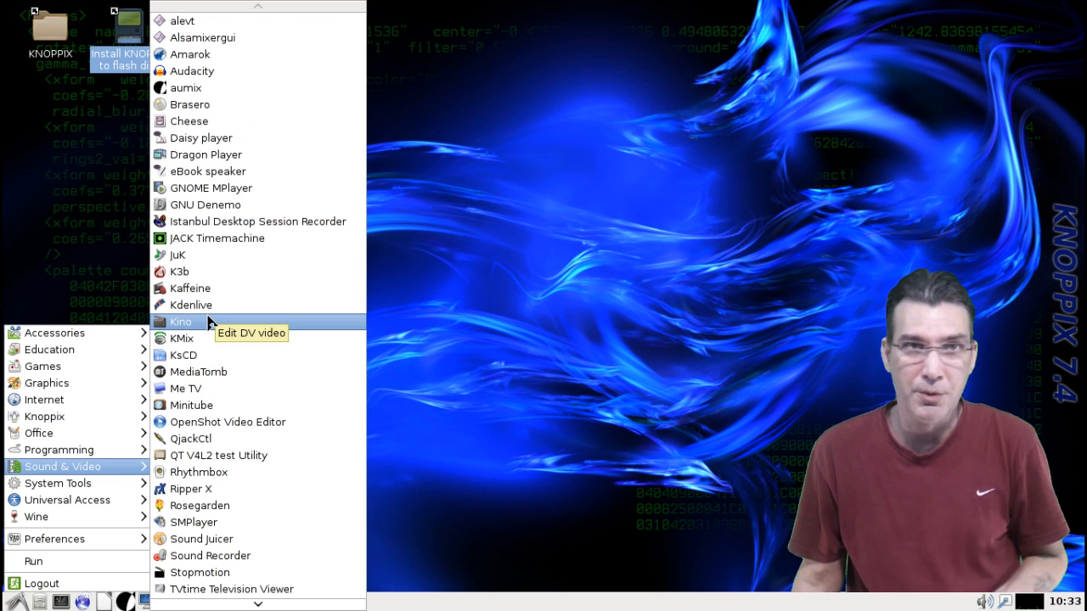
{"action": "mouse_move", "coordinate": [224, 355]}
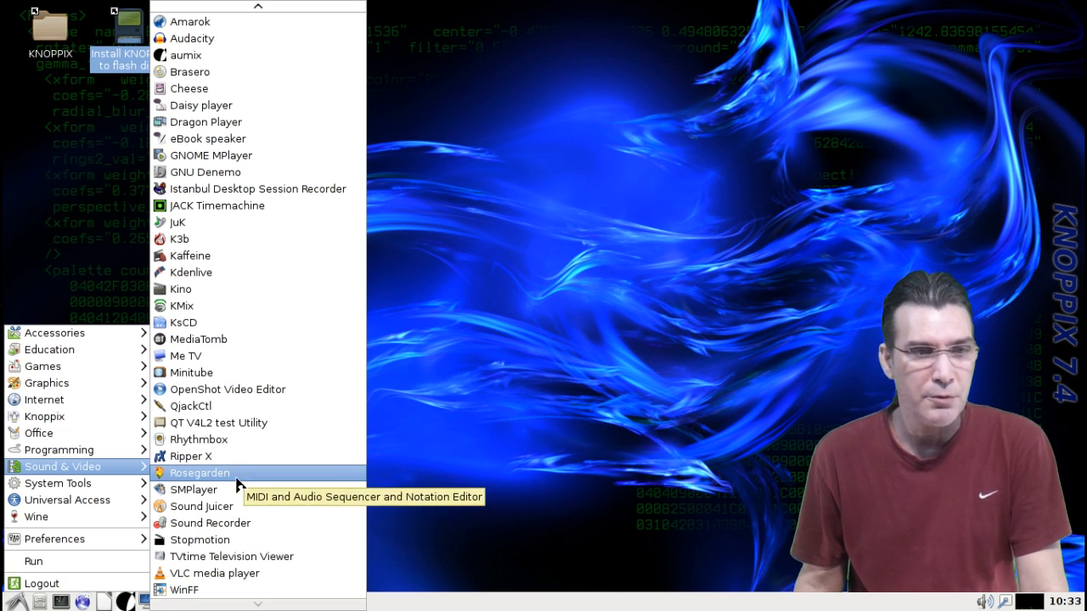
{"action": "mouse_move", "coordinate": [57, 483]}
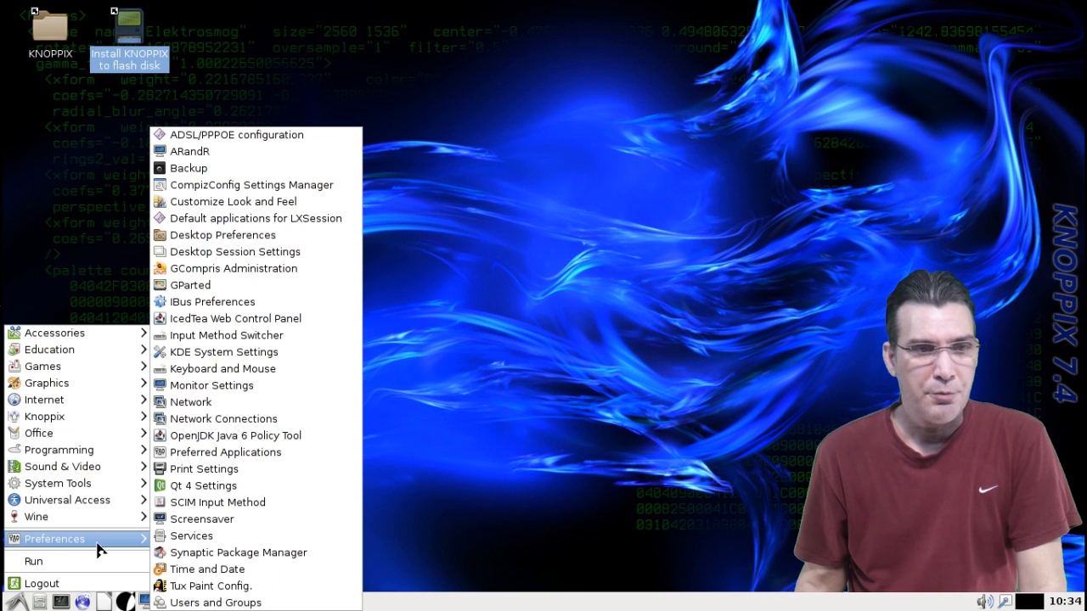
{"action": "mouse_move", "coordinate": [216, 251]}
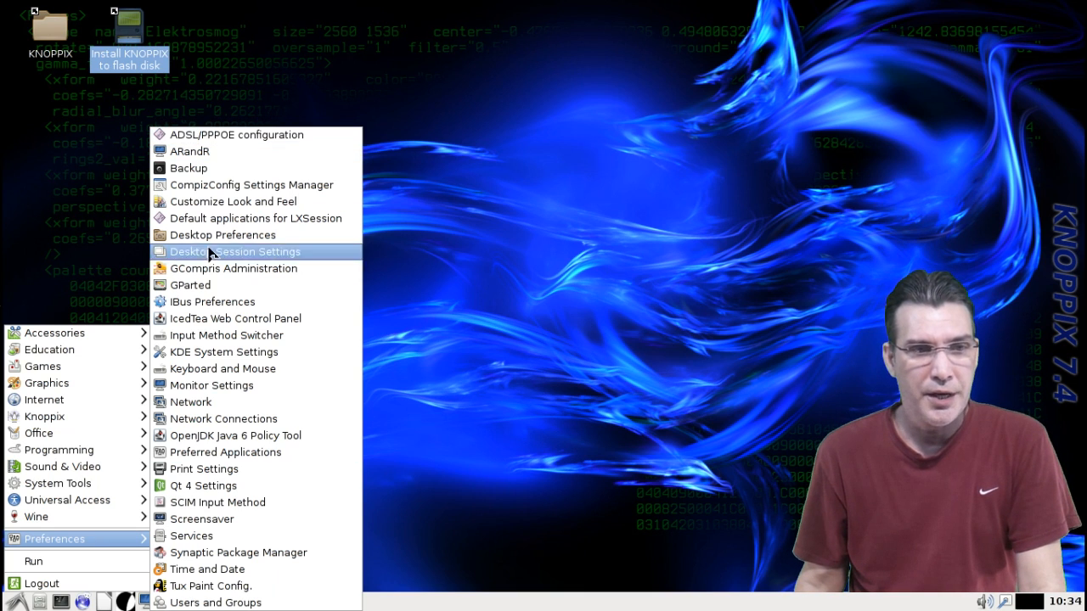
{"action": "mouse_move", "coordinate": [227, 301]}
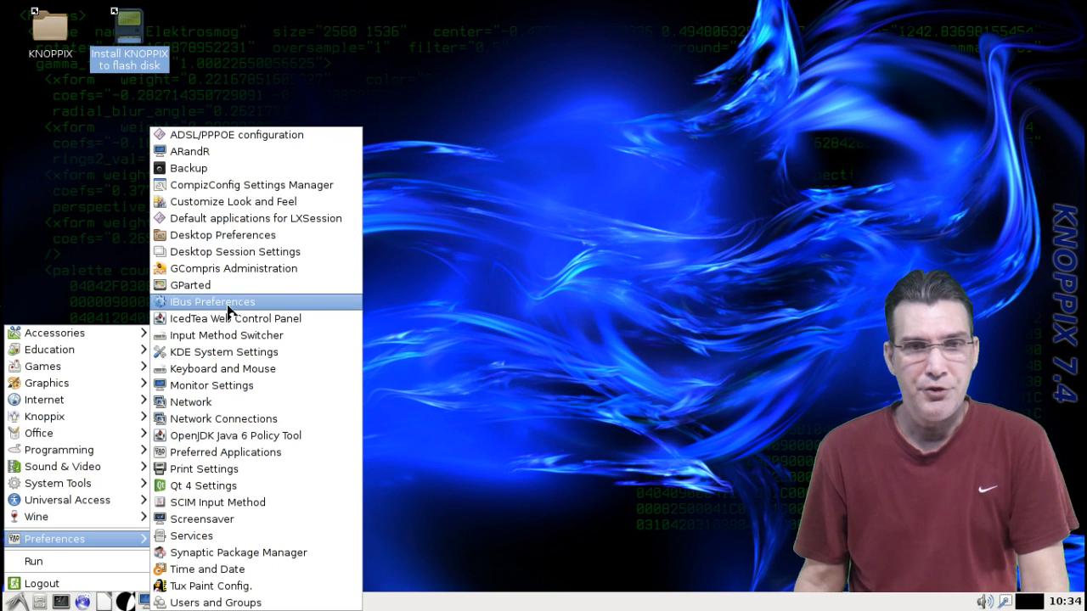
{"action": "mouse_move", "coordinate": [224, 335]}
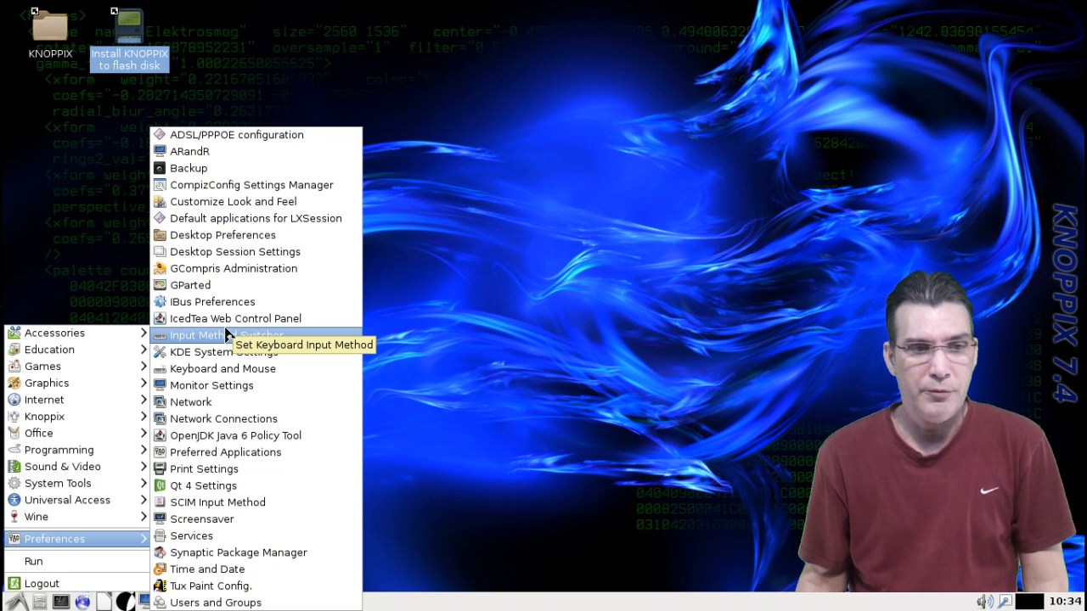
{"action": "mouse_move", "coordinate": [234, 385]}
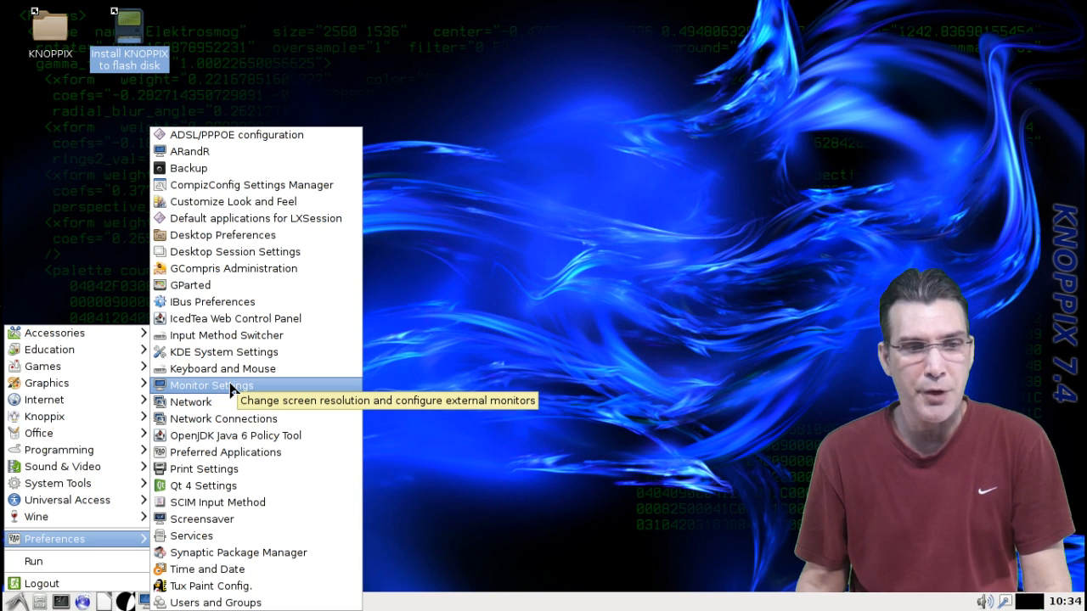
{"action": "mouse_move", "coordinate": [272, 393]}
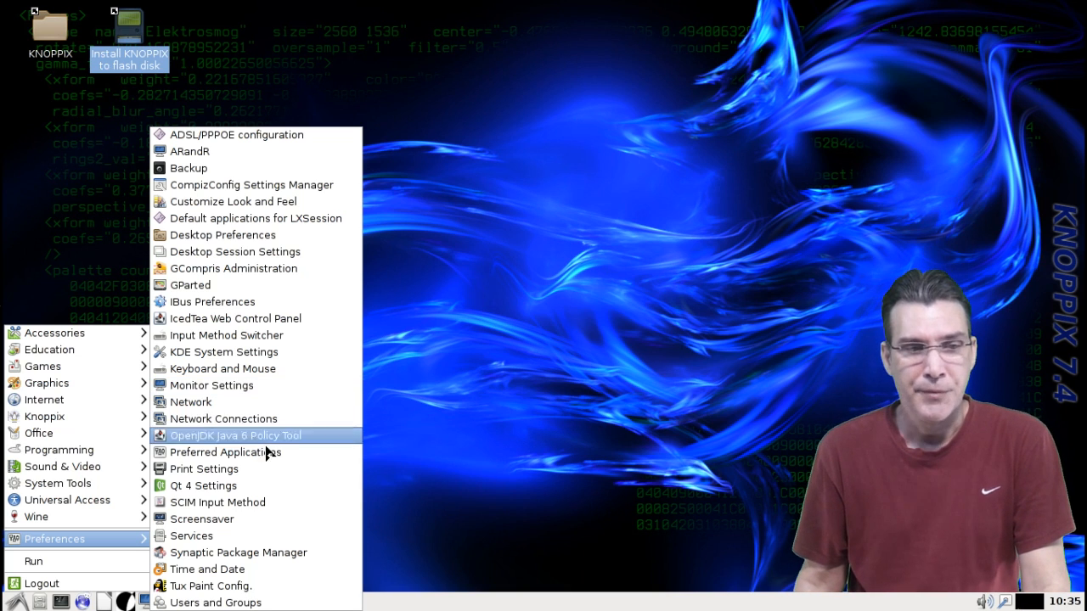
{"action": "mouse_move", "coordinate": [207, 569]}
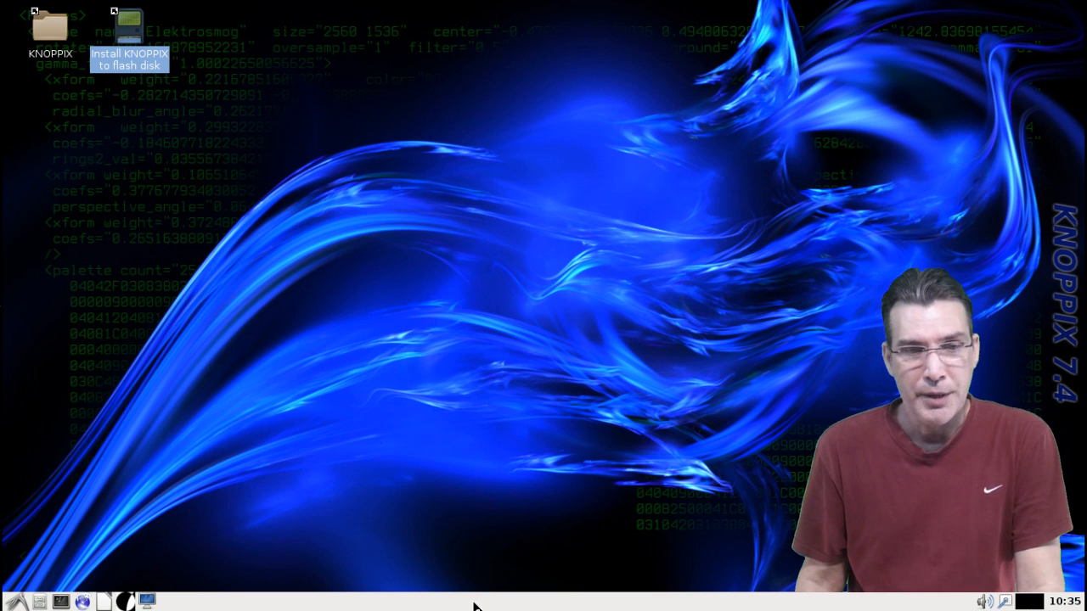
- Open Panel Settings from the bottom panel's context menu to show position, alignment and size
{"action": "right_click", "coordinate": [476, 609]}
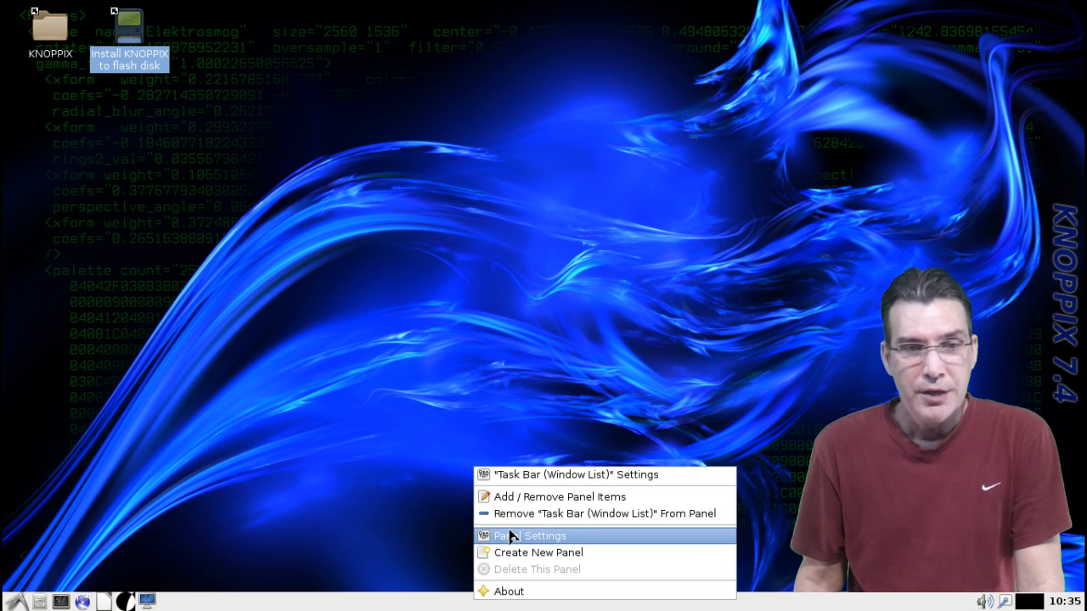
{"action": "left_click", "coordinate": [525, 535]}
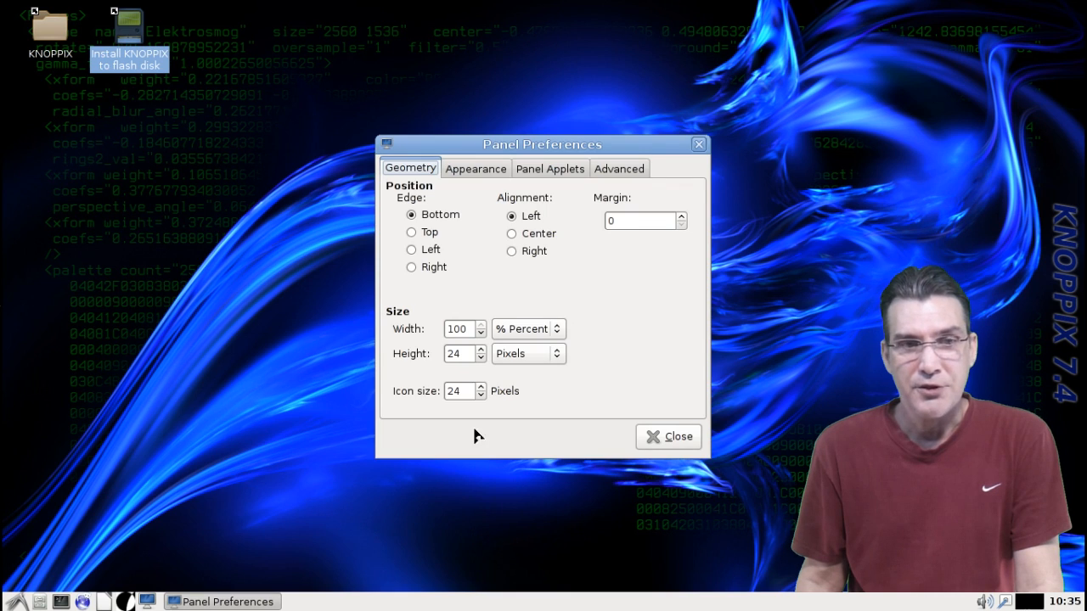
{"action": "left_click", "coordinate": [549, 168]}
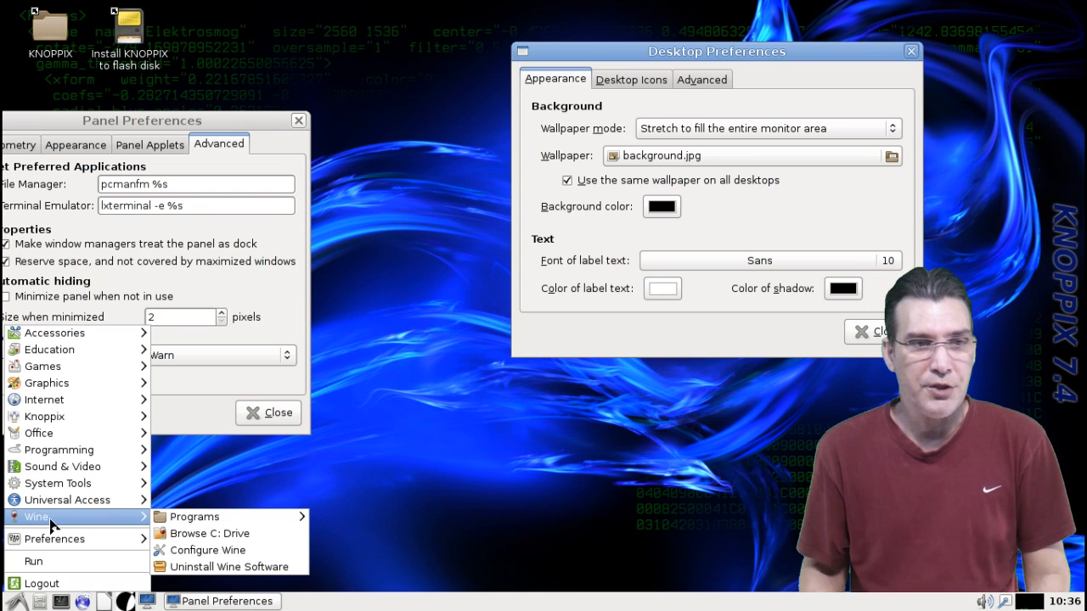
{"action": "mouse_move", "coordinate": [304, 110]}
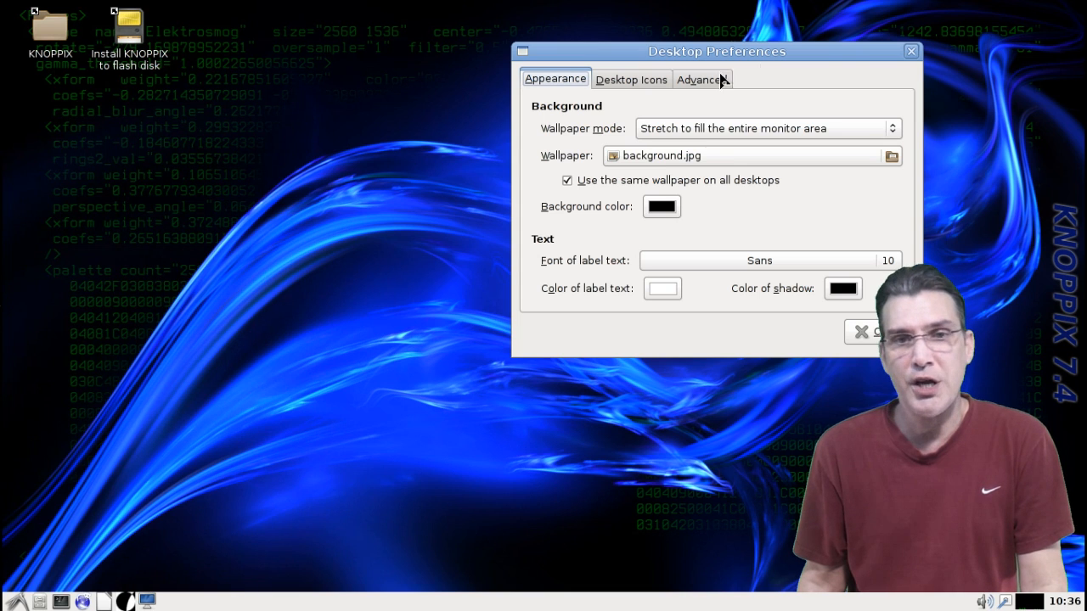
- Close the Desktop Preferences window
{"action": "left_click", "coordinate": [908, 52]}
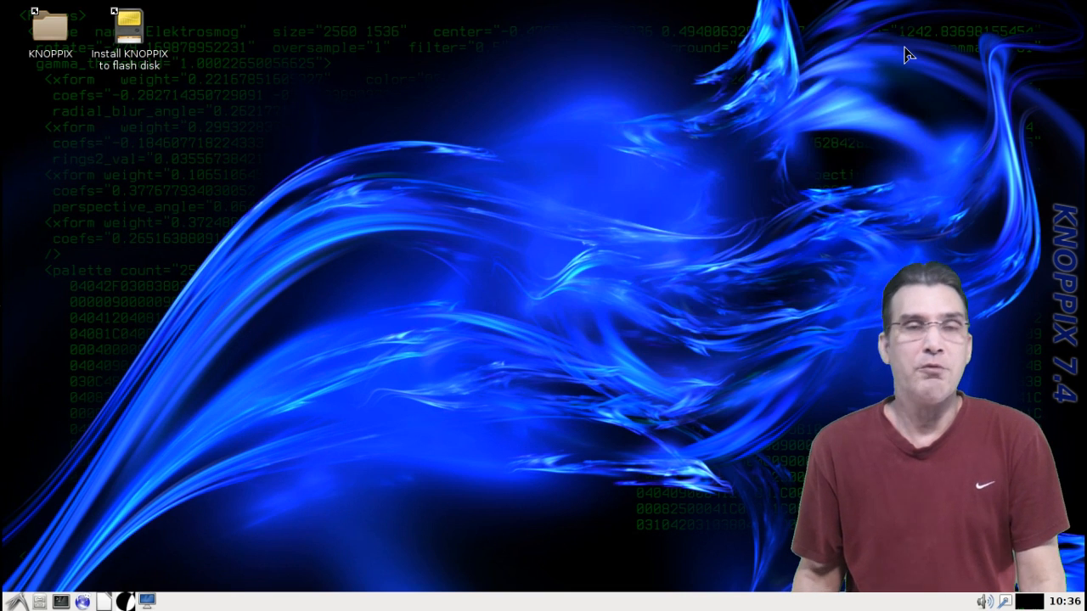